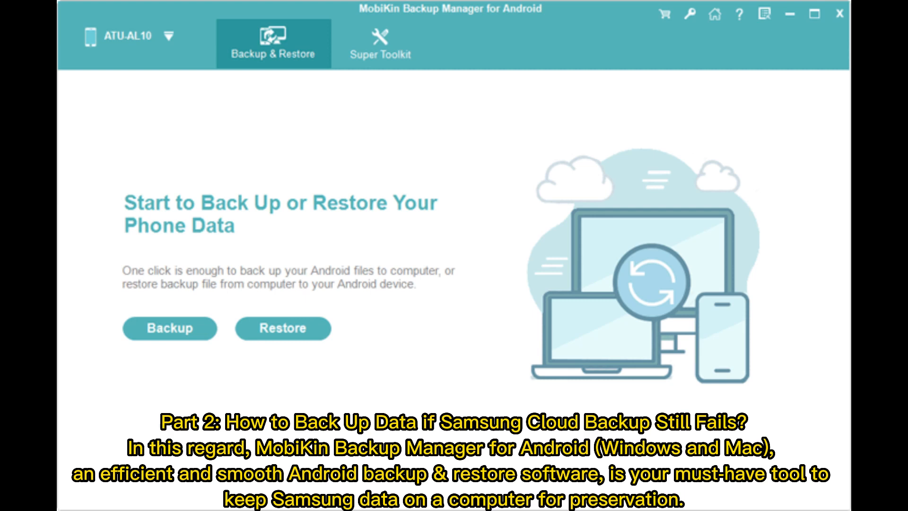
Start a phone backup to bring up the list of selectable data types
click(169, 328)
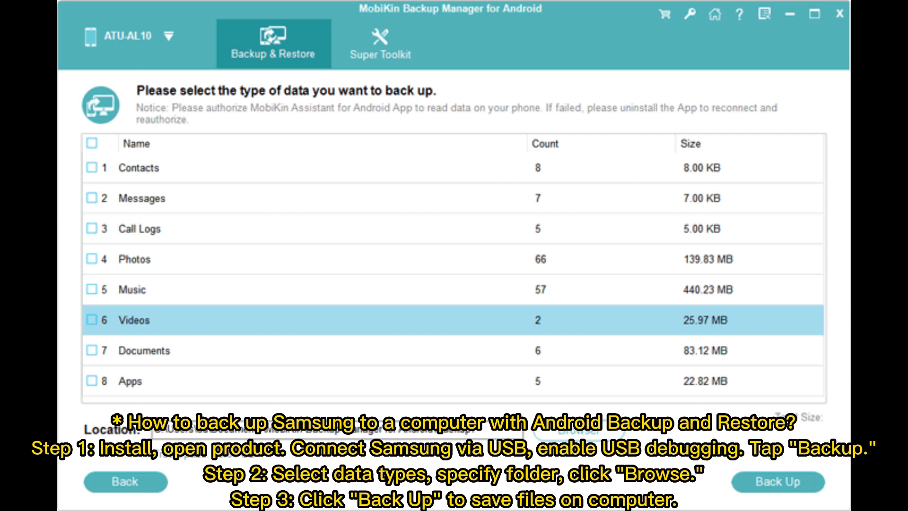